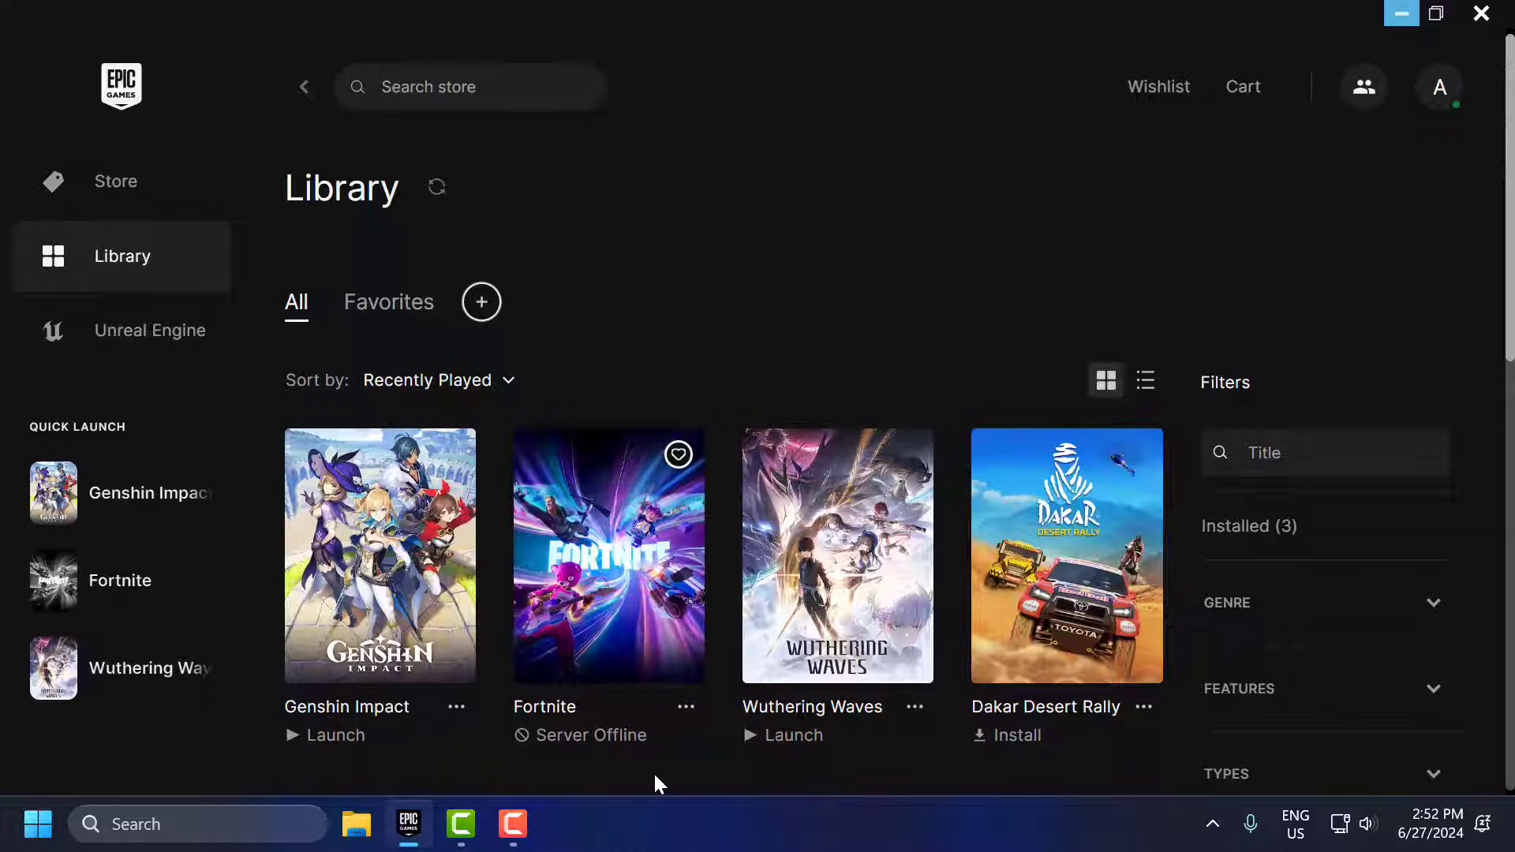
pyautogui.moveTo(559, 755)
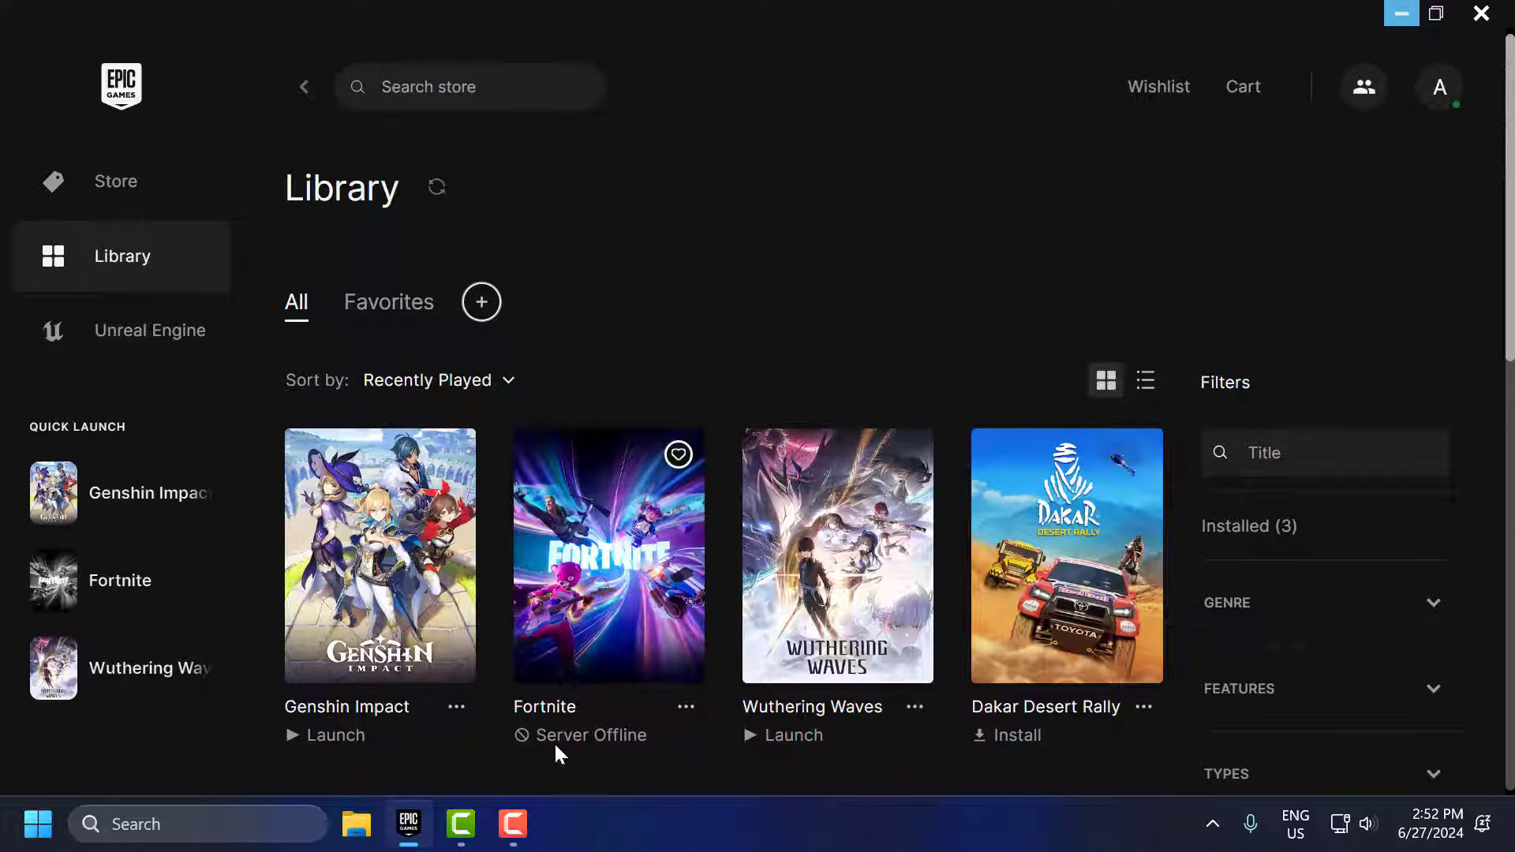
pyautogui.moveTo(607, 763)
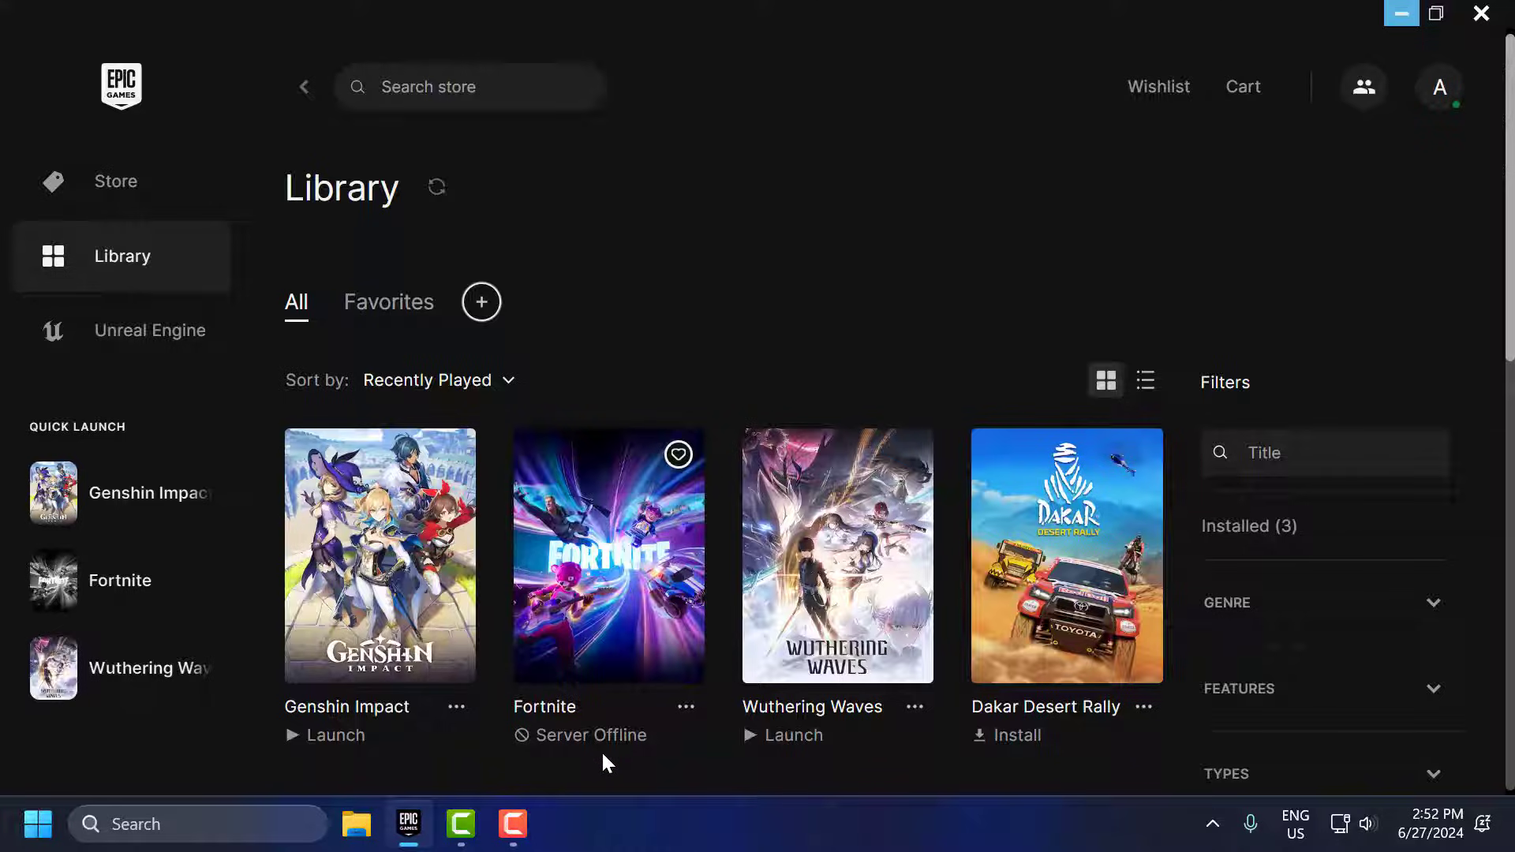
pyautogui.moveTo(661, 424)
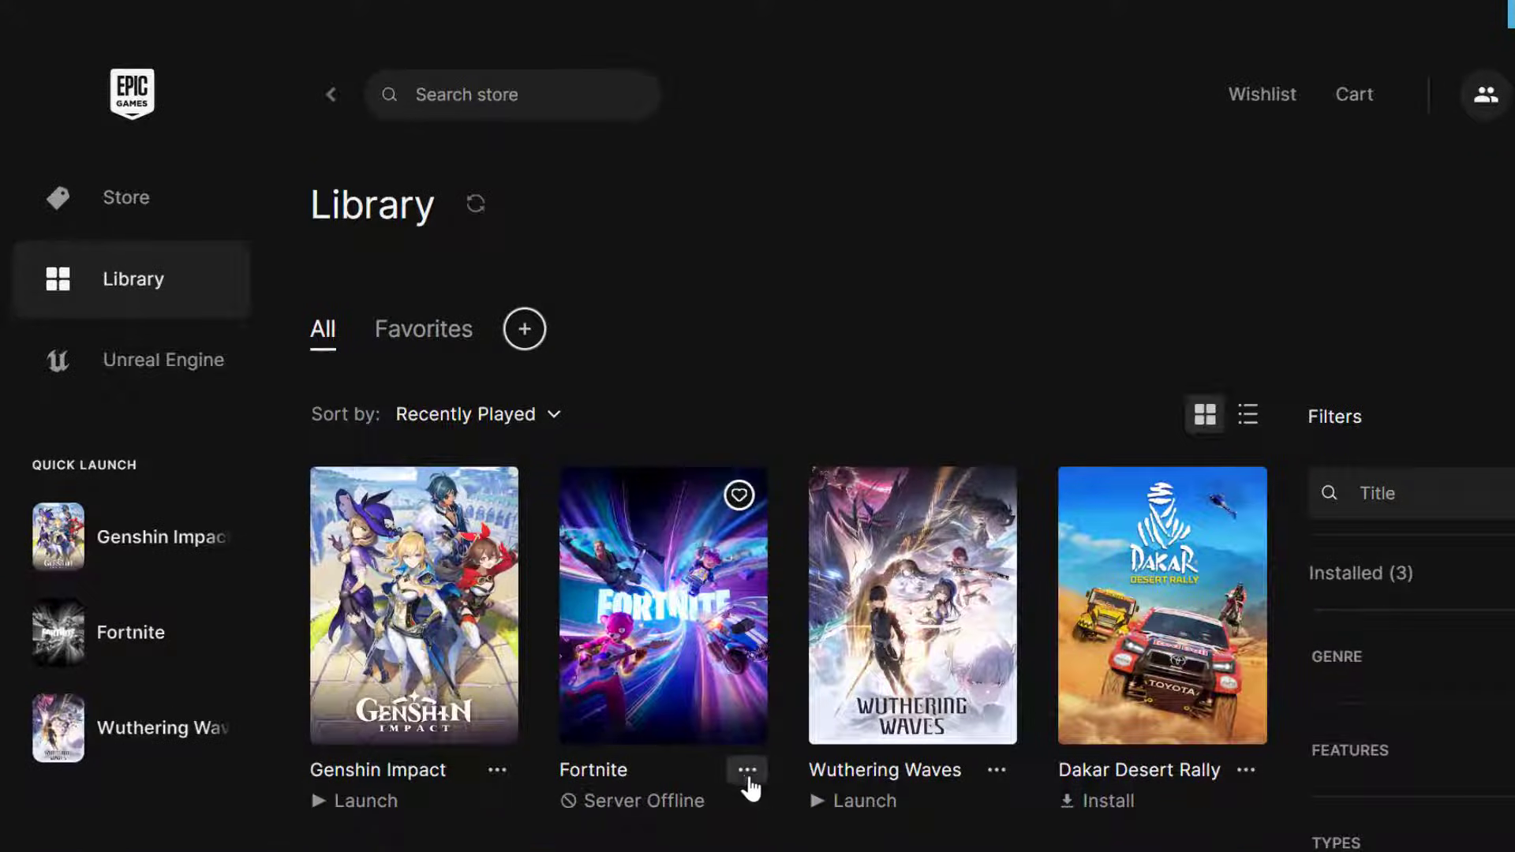
# - Verify Fortnite's installed files from its Manage settings in the library
pyautogui.click(744, 771)
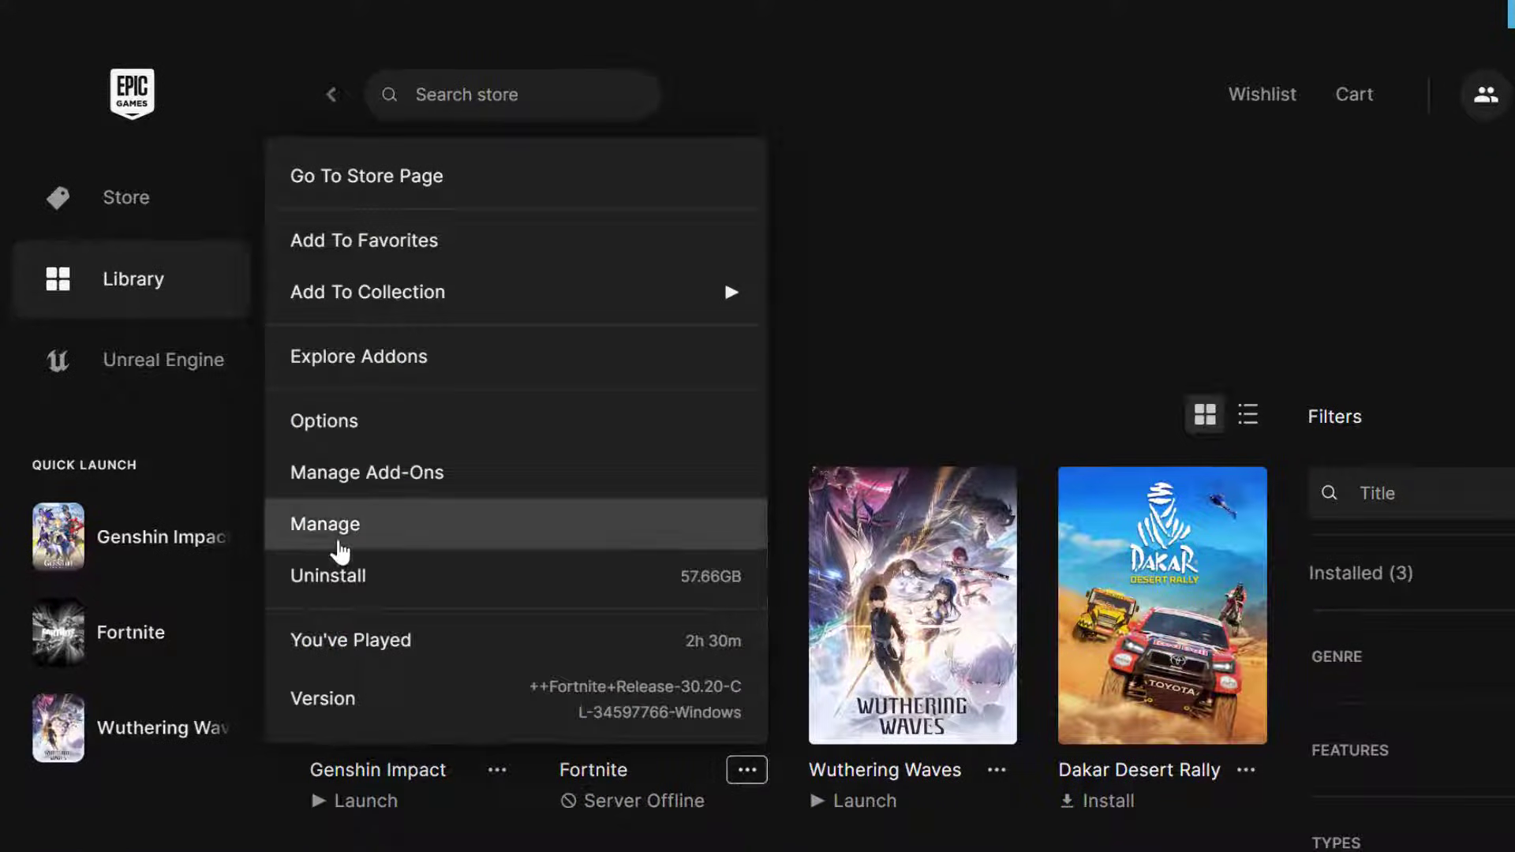
pyautogui.click(324, 524)
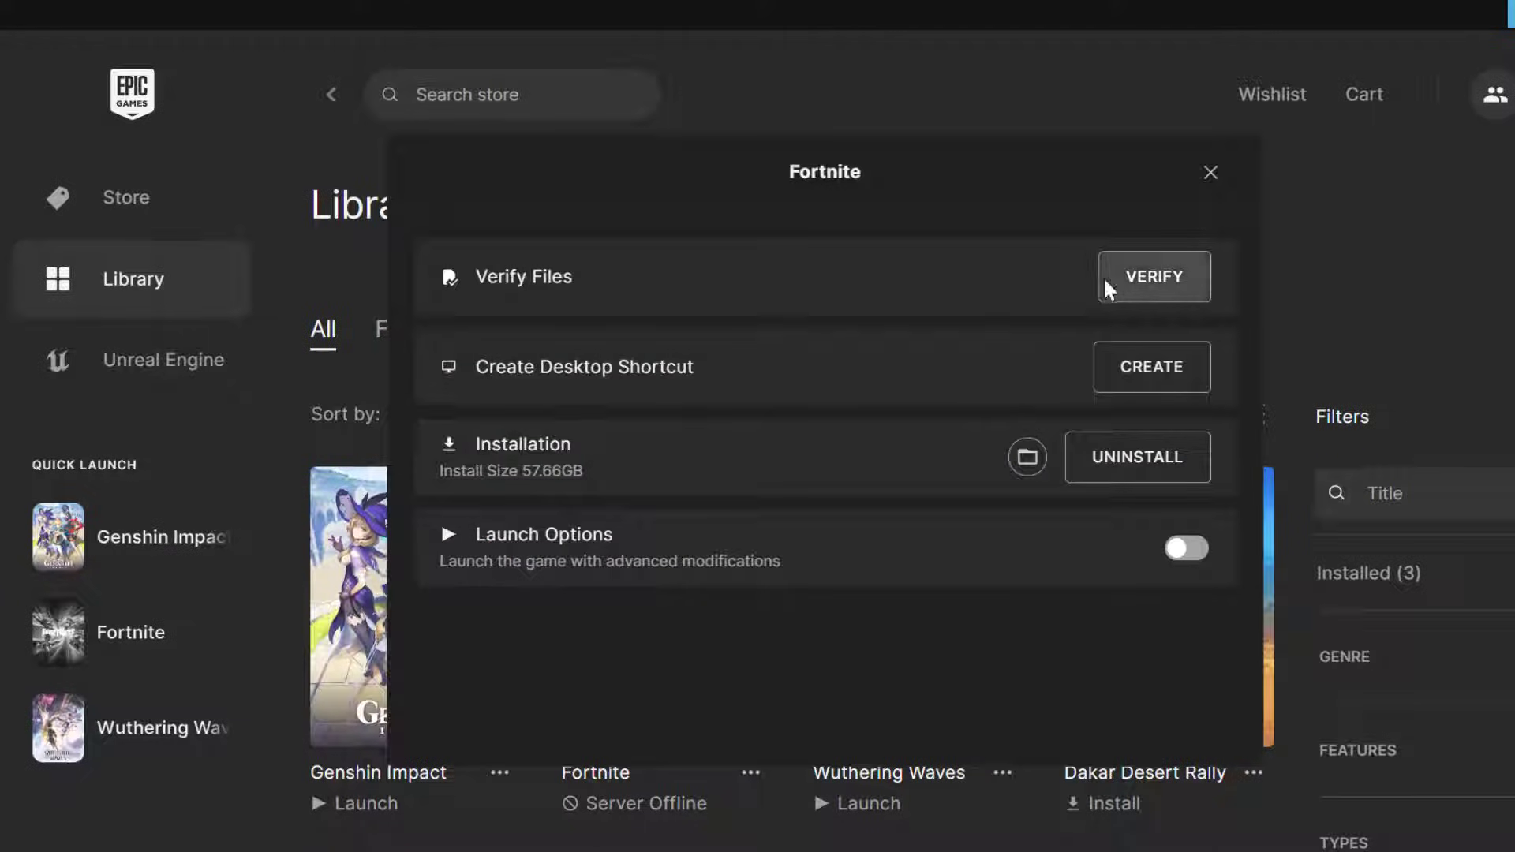
pyautogui.click(1210, 172)
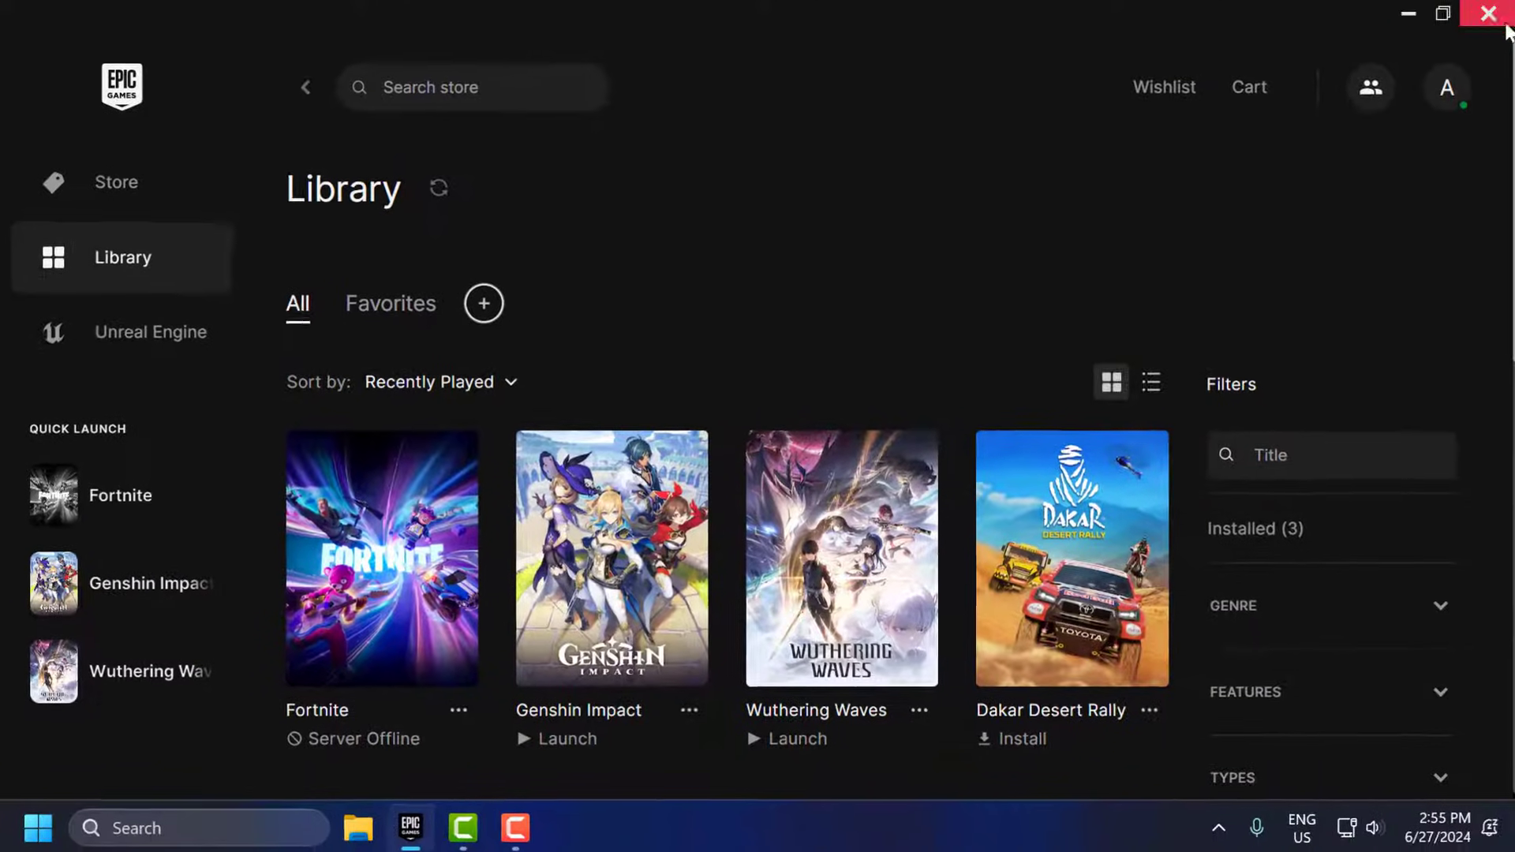
# - Exit the Epic Games Launcher and select its shortcut on the desktop
pyautogui.click(1483, 11)
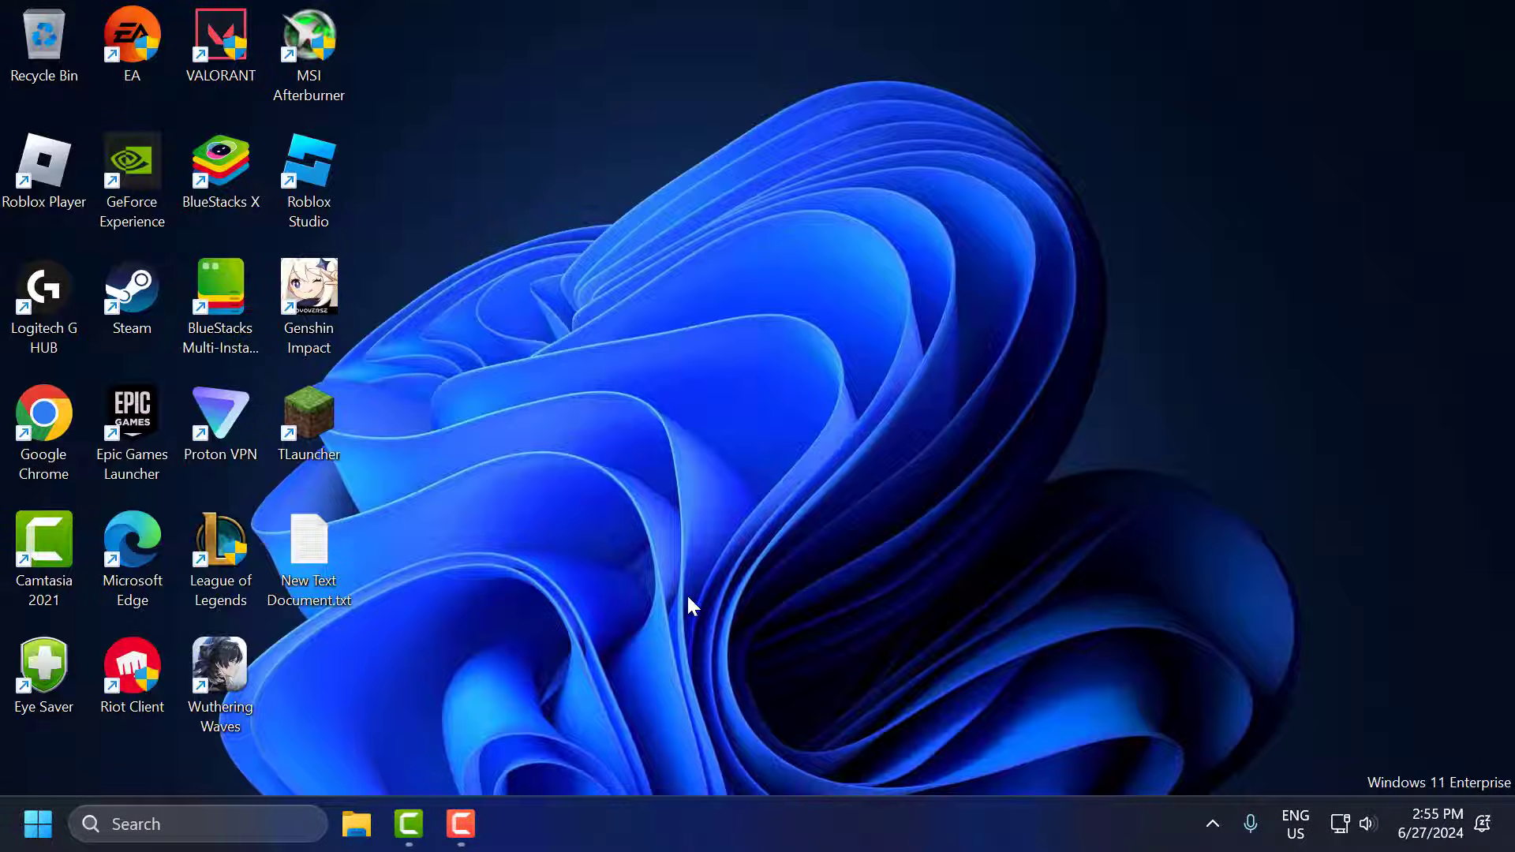
pyautogui.moveTo(751, 561)
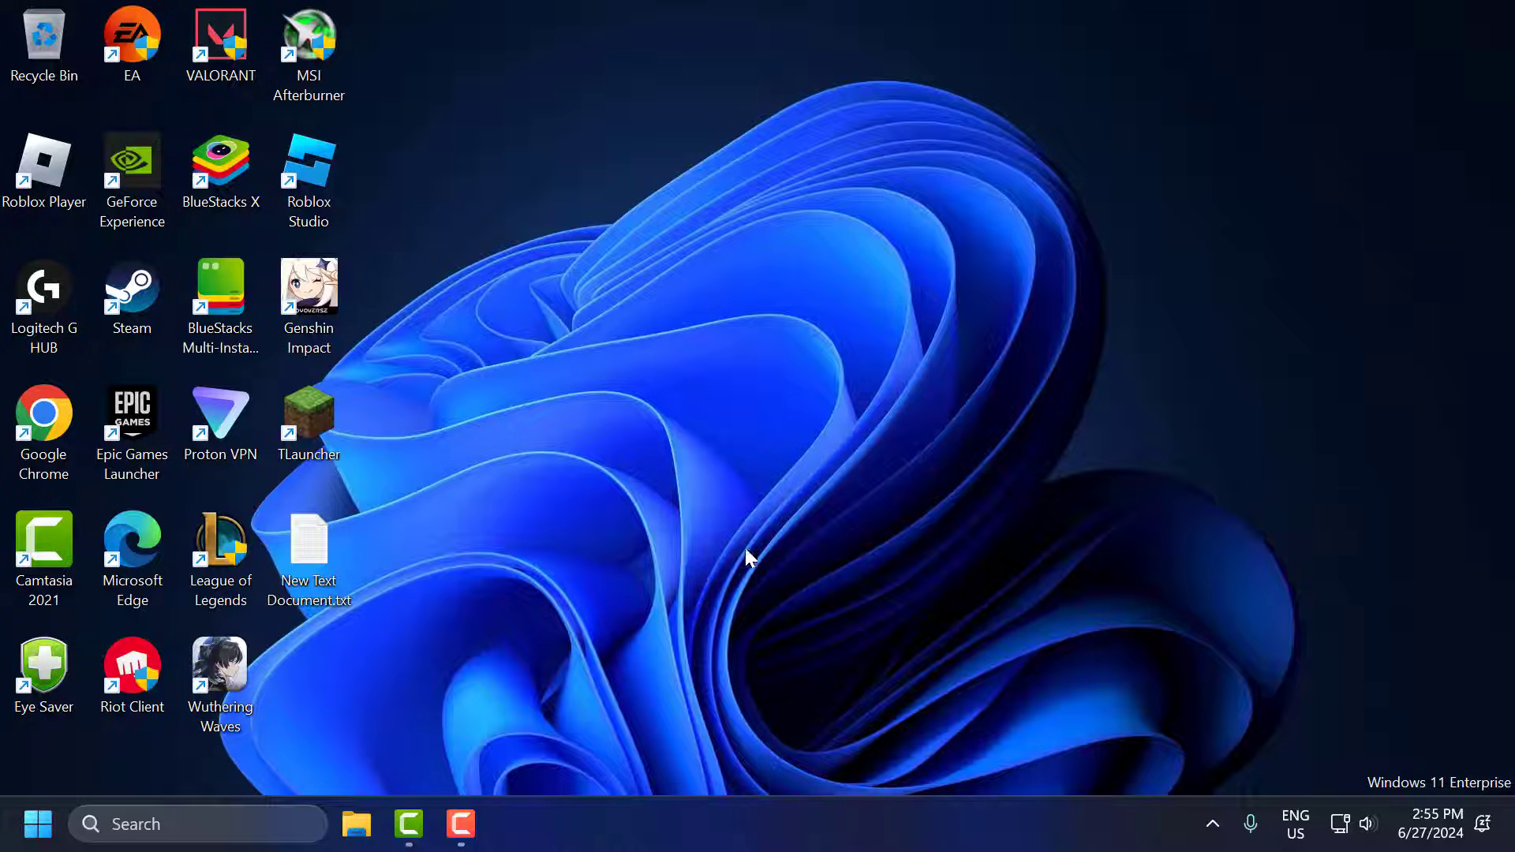
pyautogui.moveTo(795, 587)
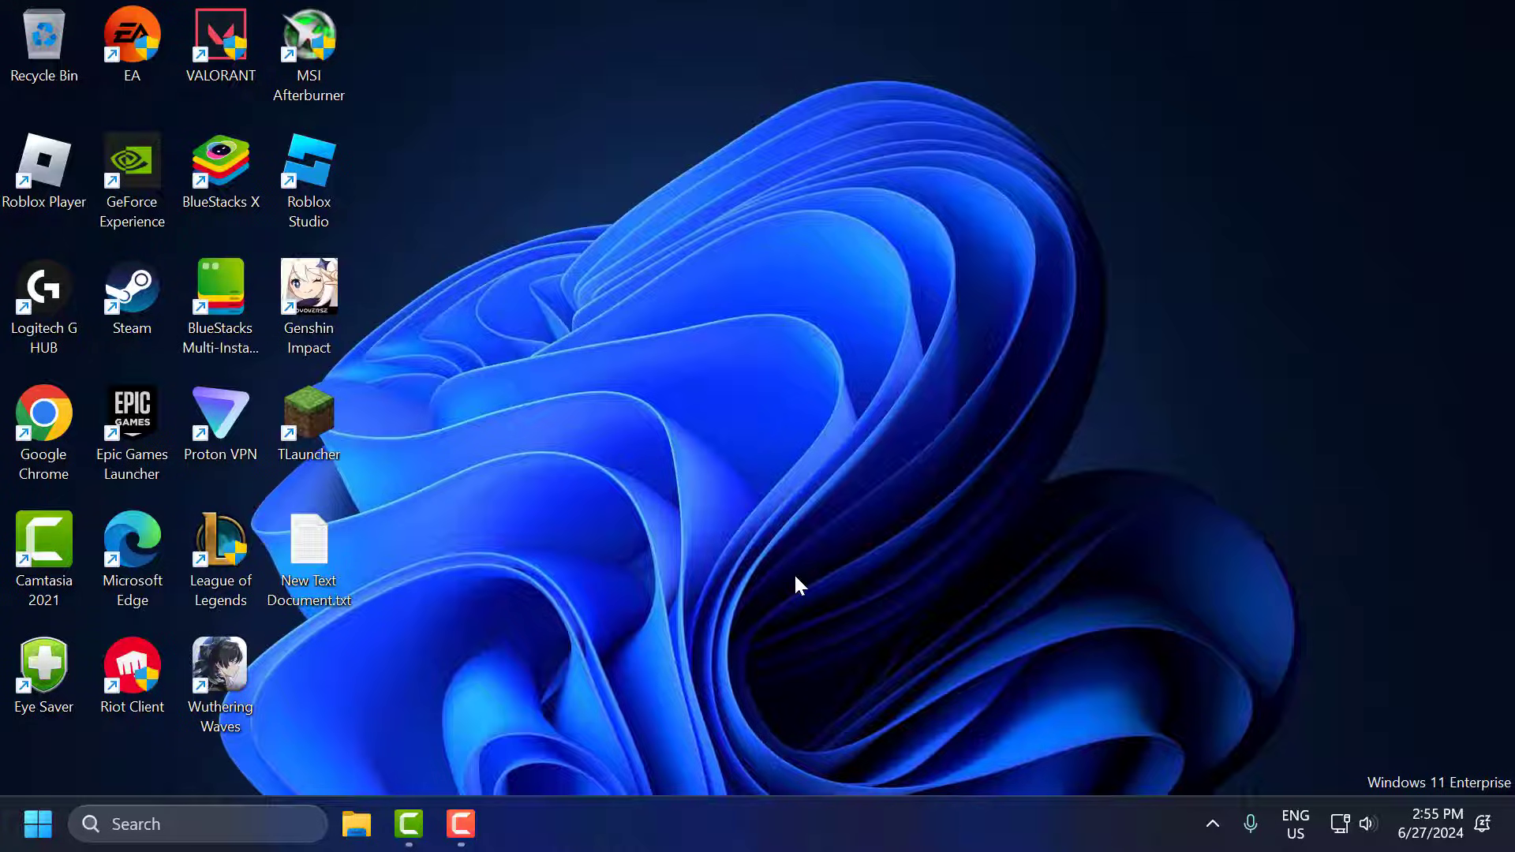
pyautogui.moveTo(796, 583)
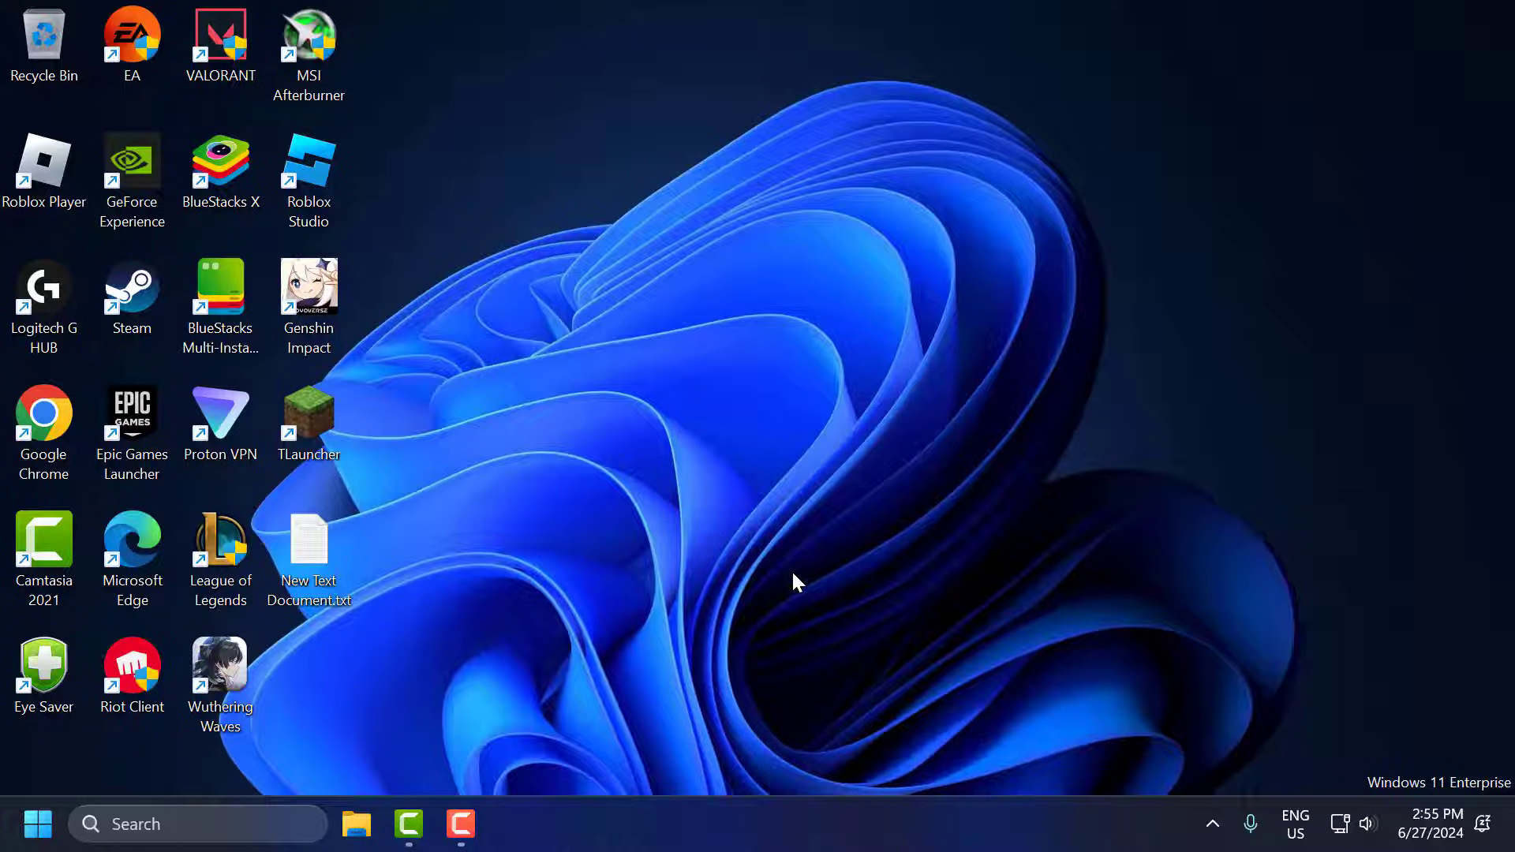
pyautogui.moveTo(775, 603)
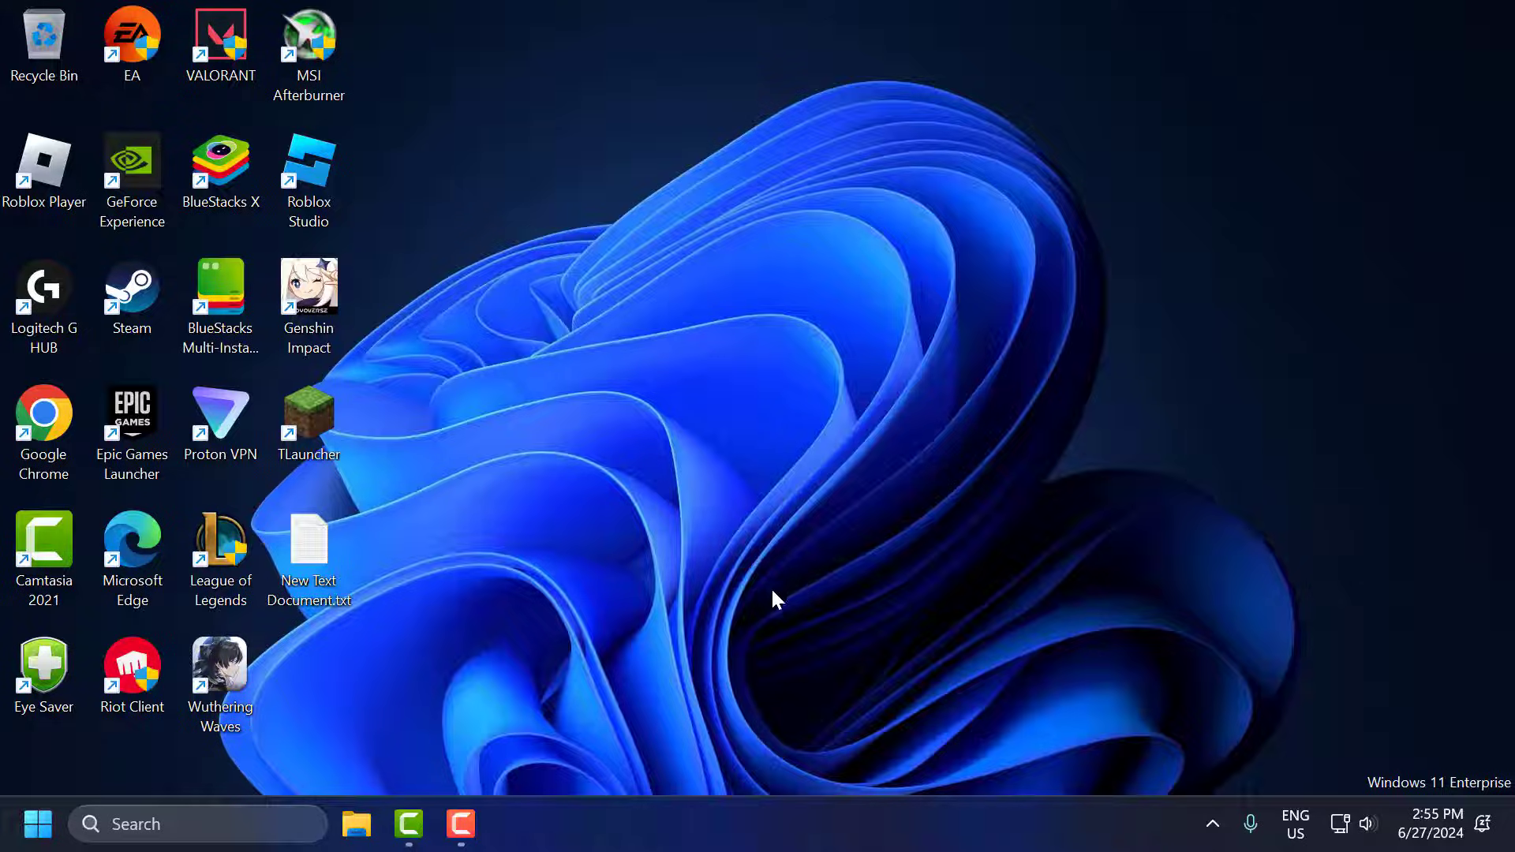
pyautogui.click(131, 420)
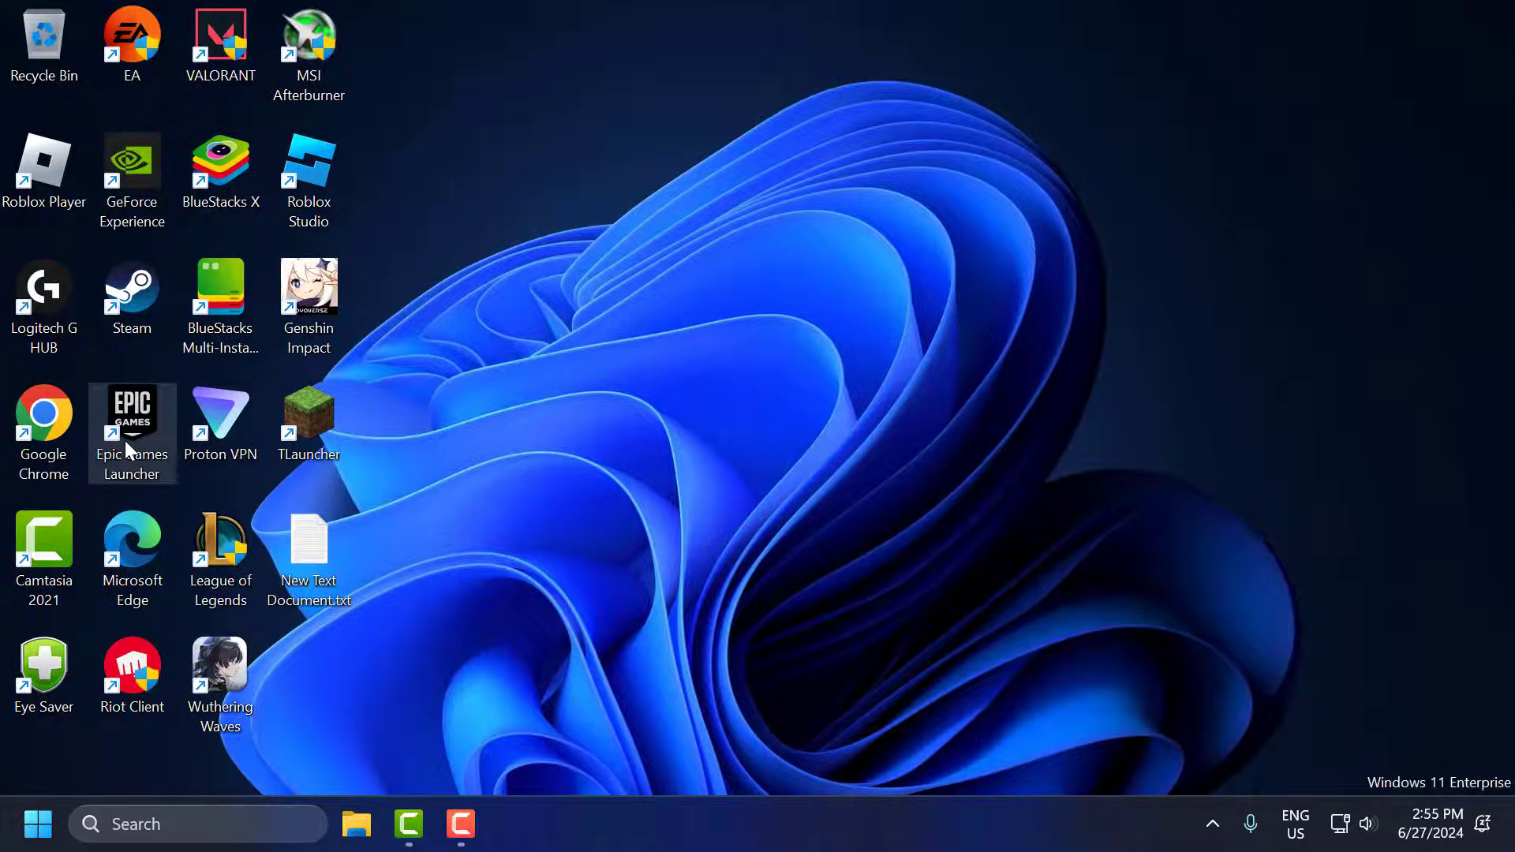
# - Relaunch Epic Games Launcher, go to the Library, and open Fortnite's options menu
pyautogui.doubleClick(132, 413)
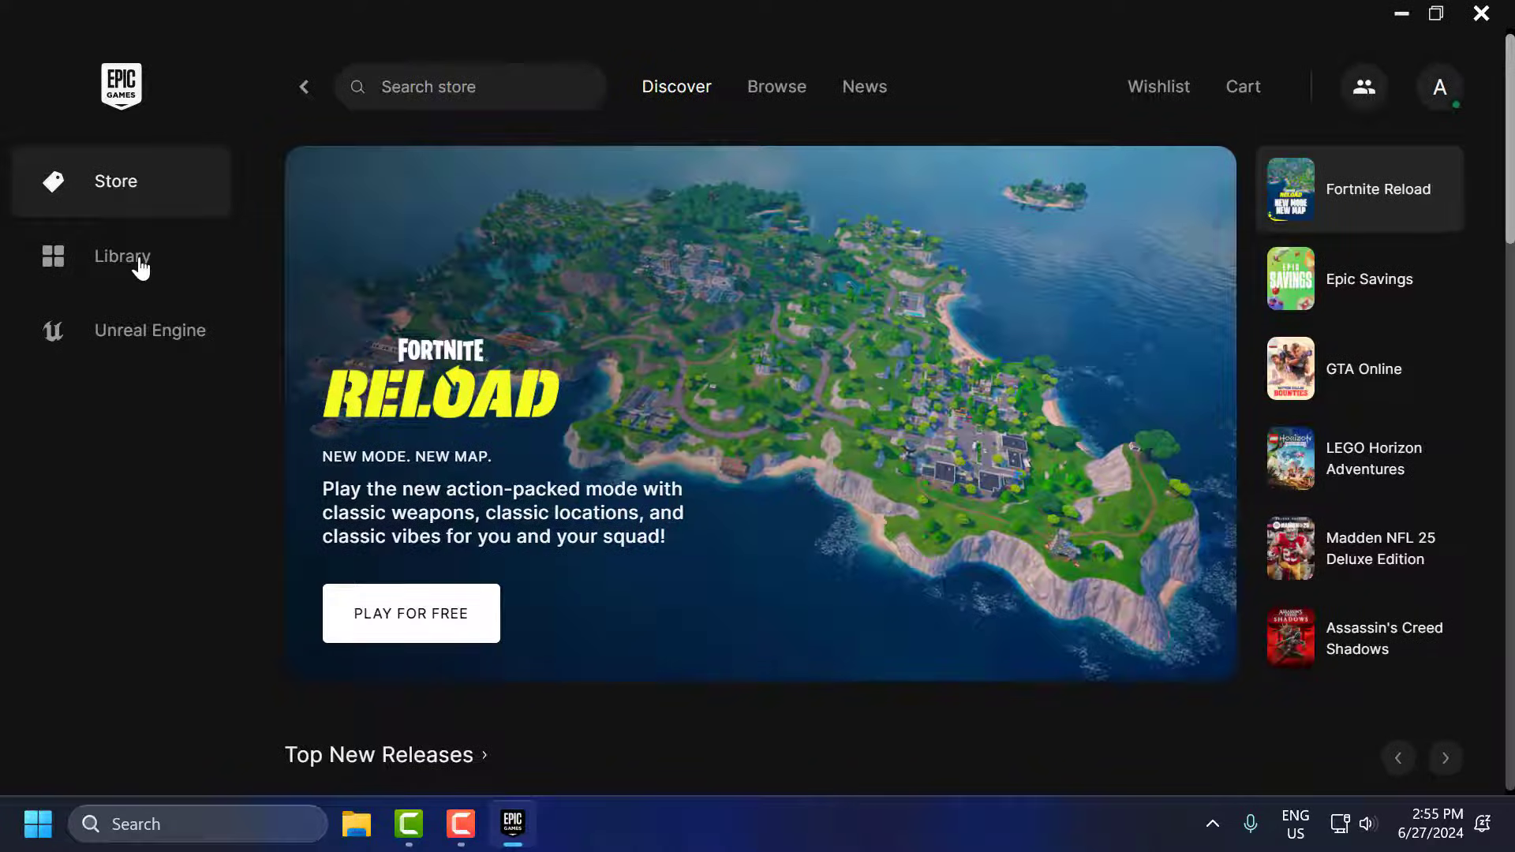
pyautogui.click(123, 256)
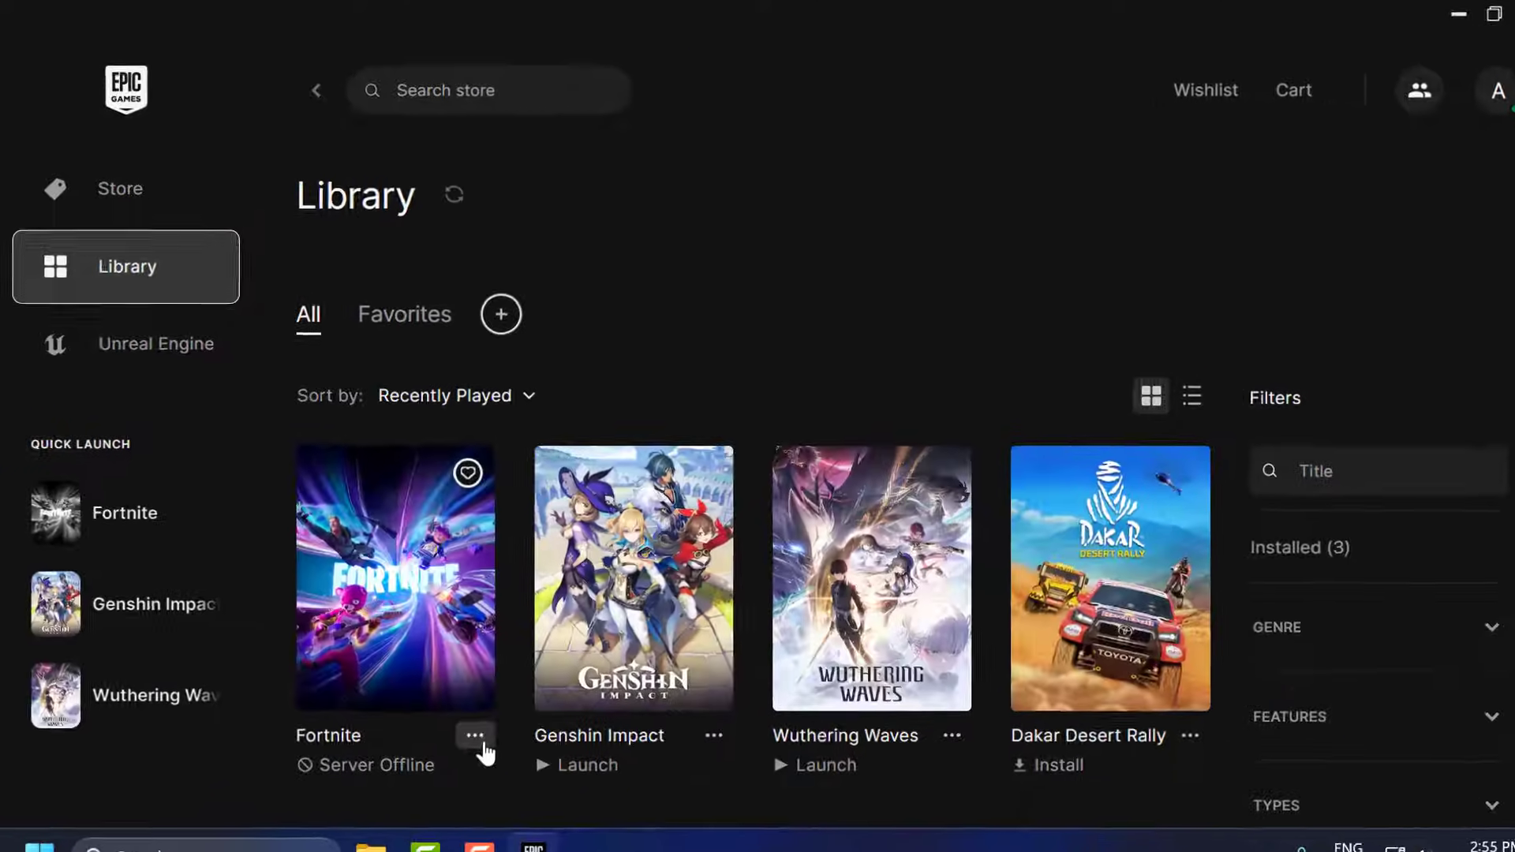
pyautogui.click(476, 737)
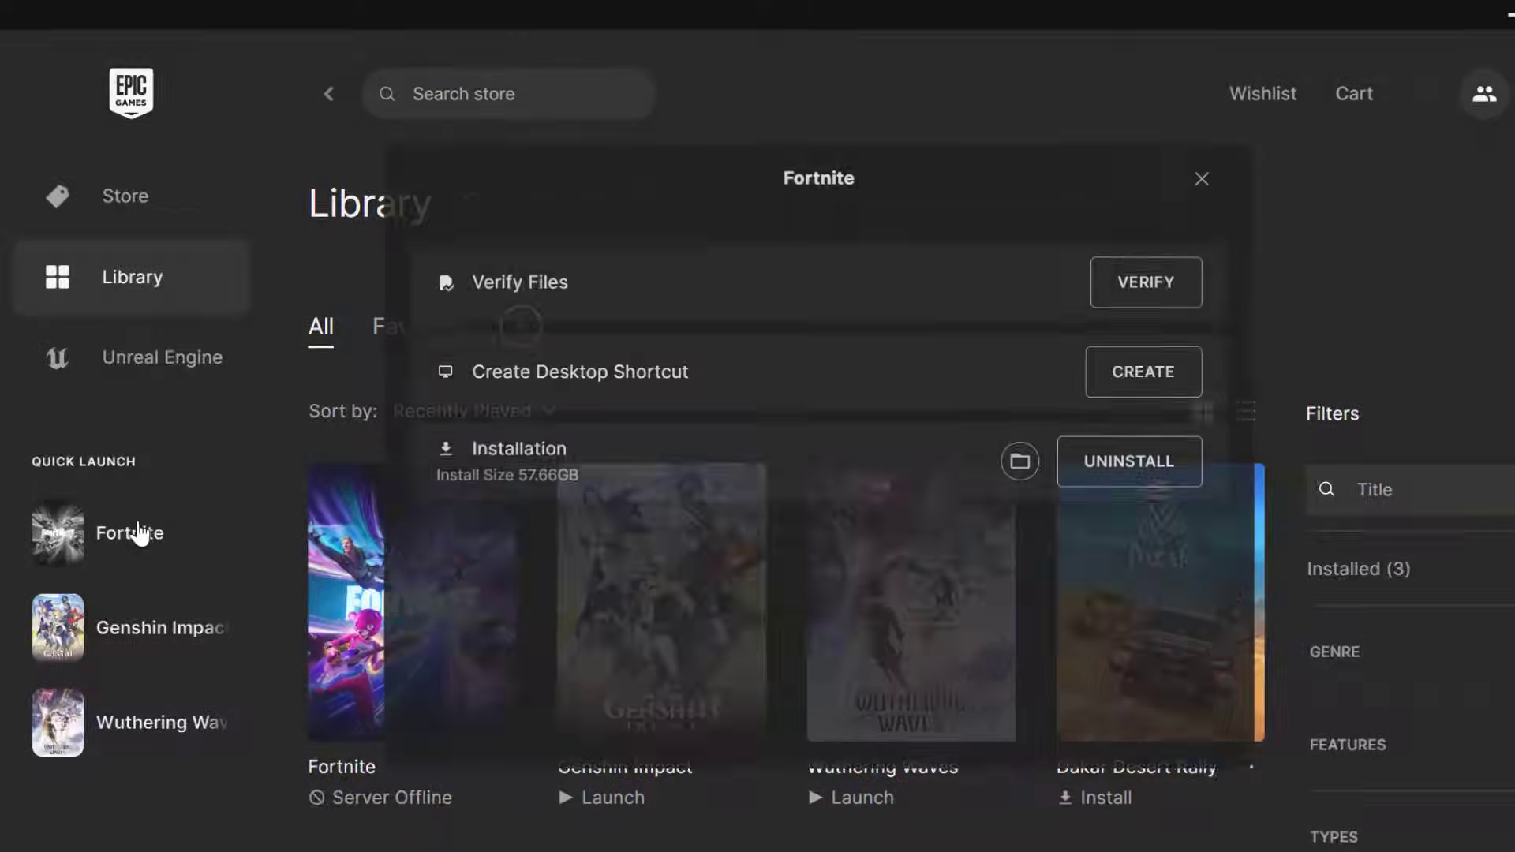
pyautogui.moveTo(1020, 455)
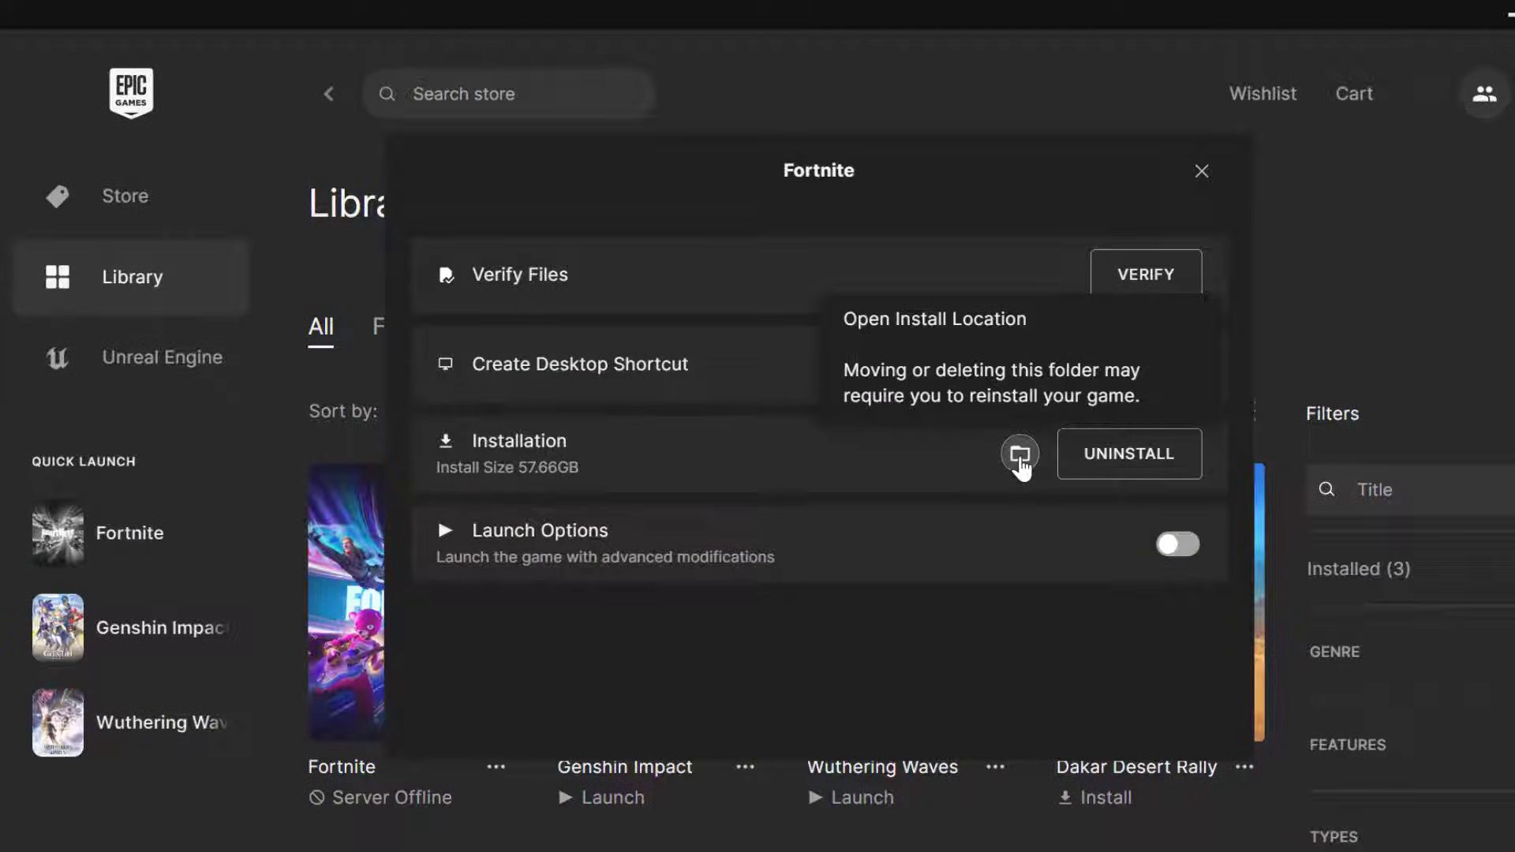
# - Open Fortnite's install folder in File Explorer and enter the FortniteGame folder
pyautogui.click(1019, 455)
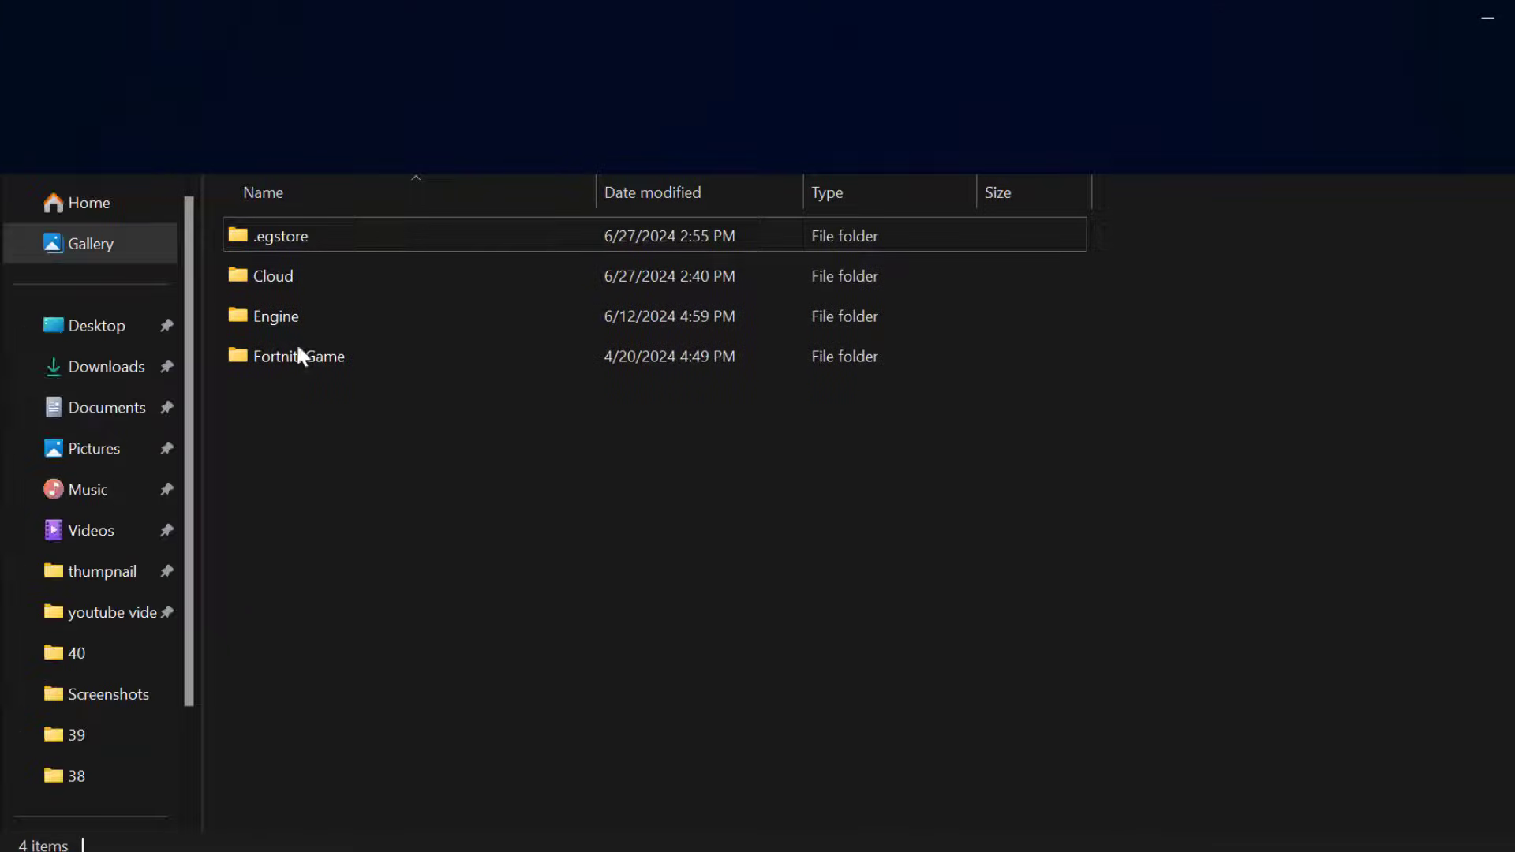
pyautogui.doubleClick(297, 356)
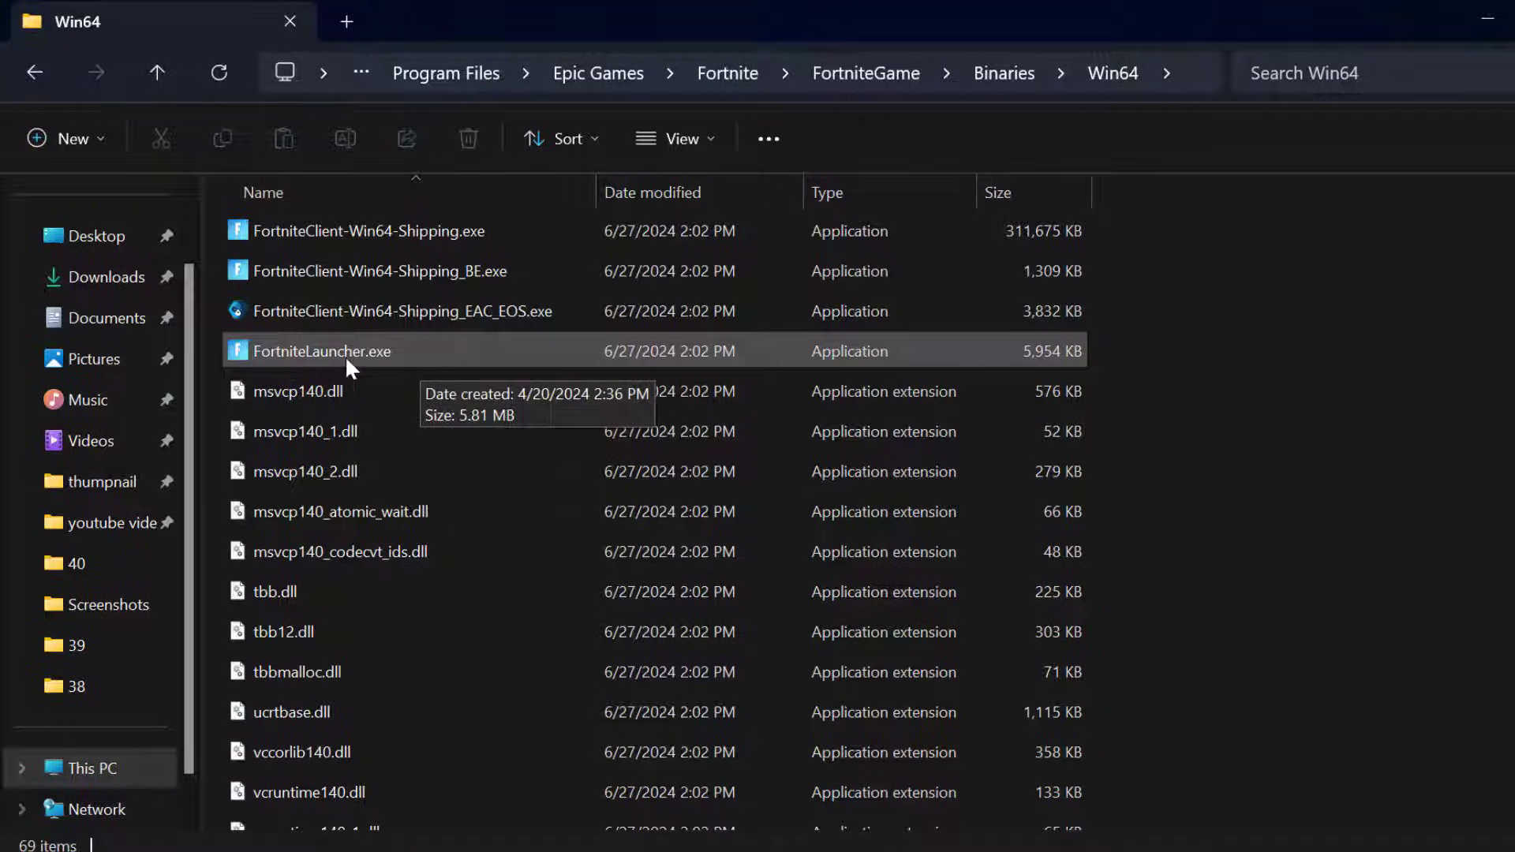
pyautogui.moveTo(447, 362)
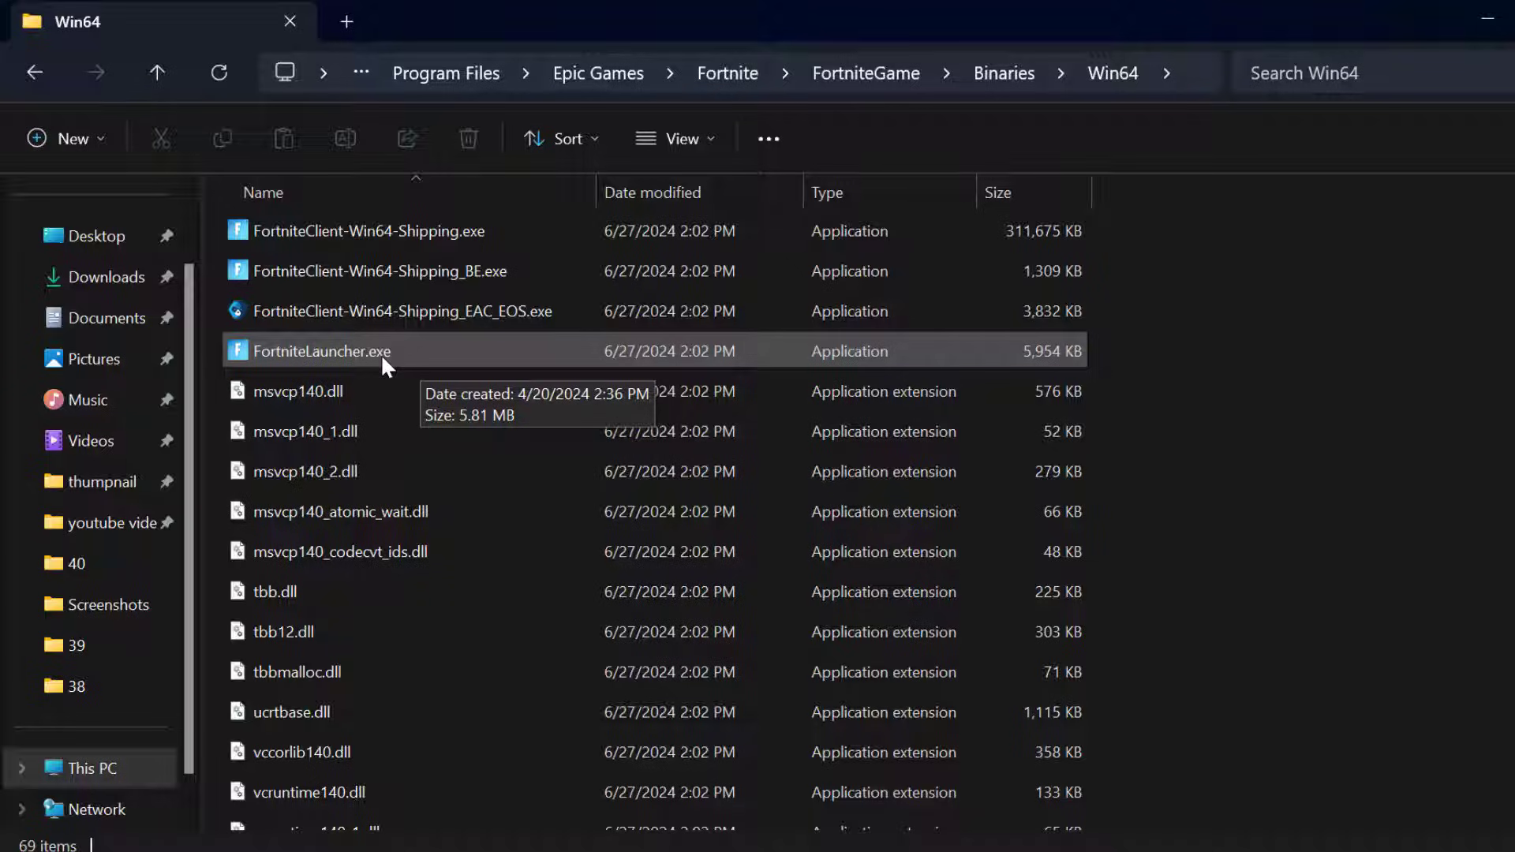
pyautogui.moveTo(347, 359)
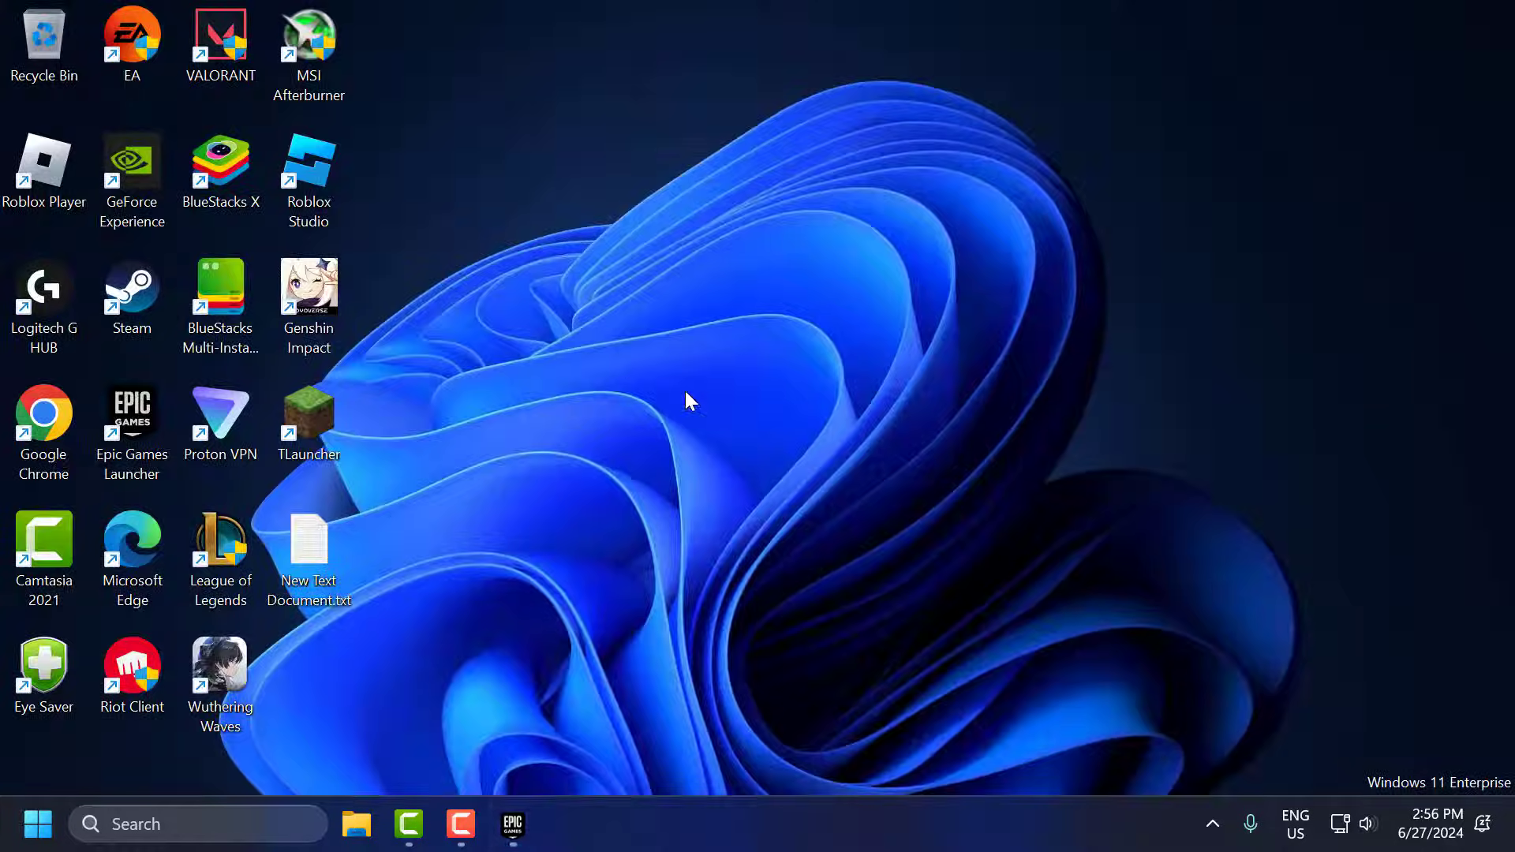
pyautogui.moveTo(767, 704)
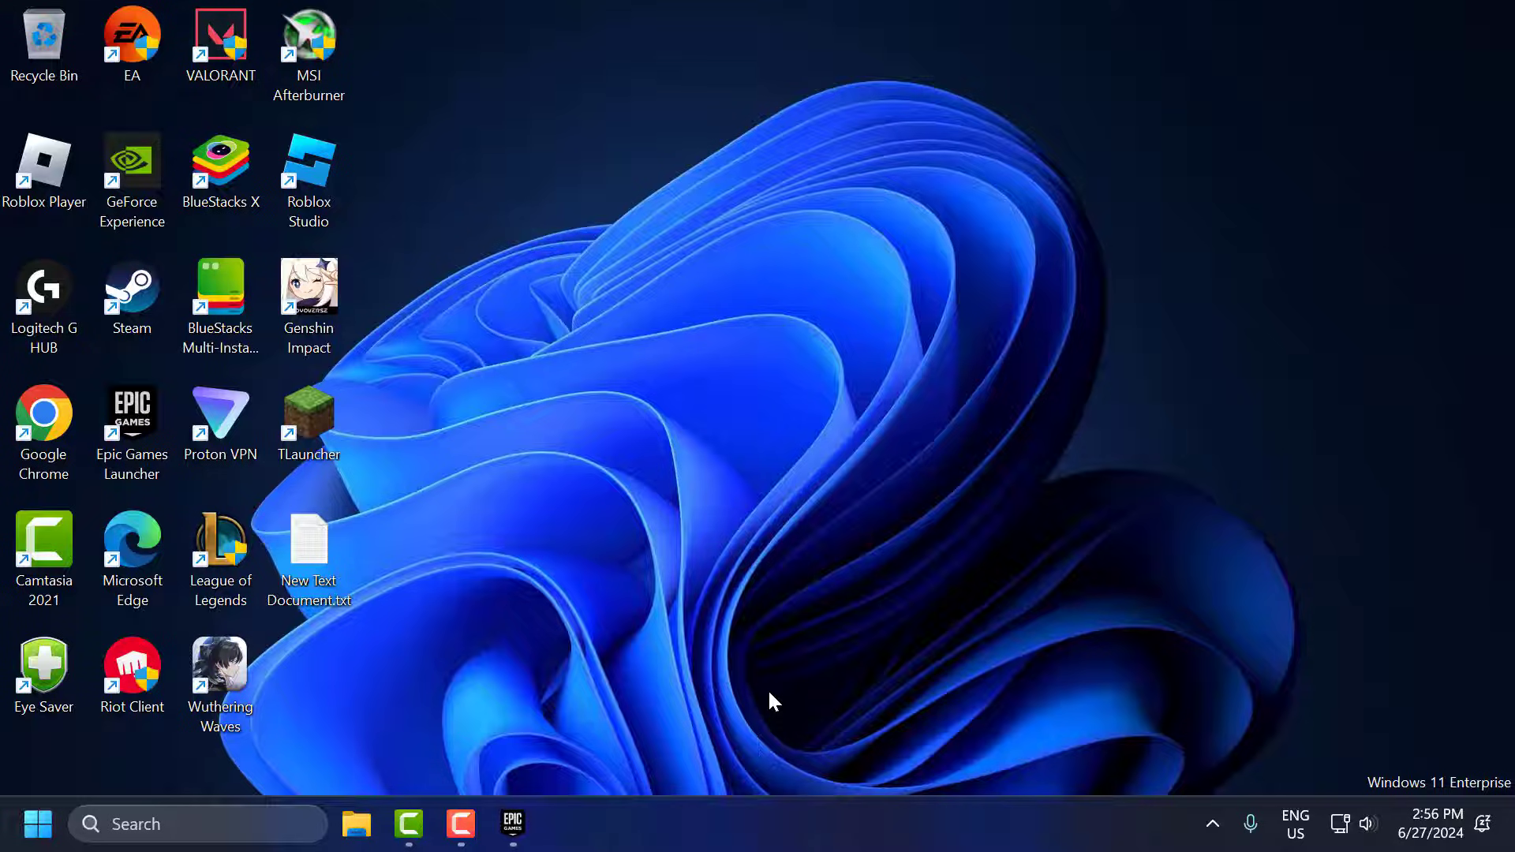